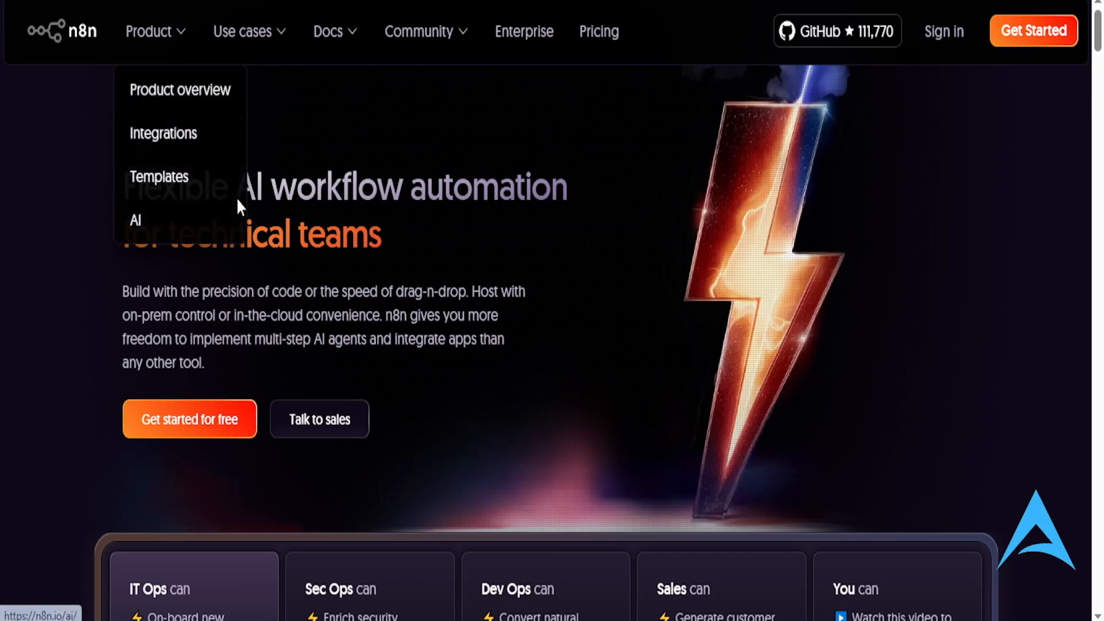
mouse_move(428, 161)
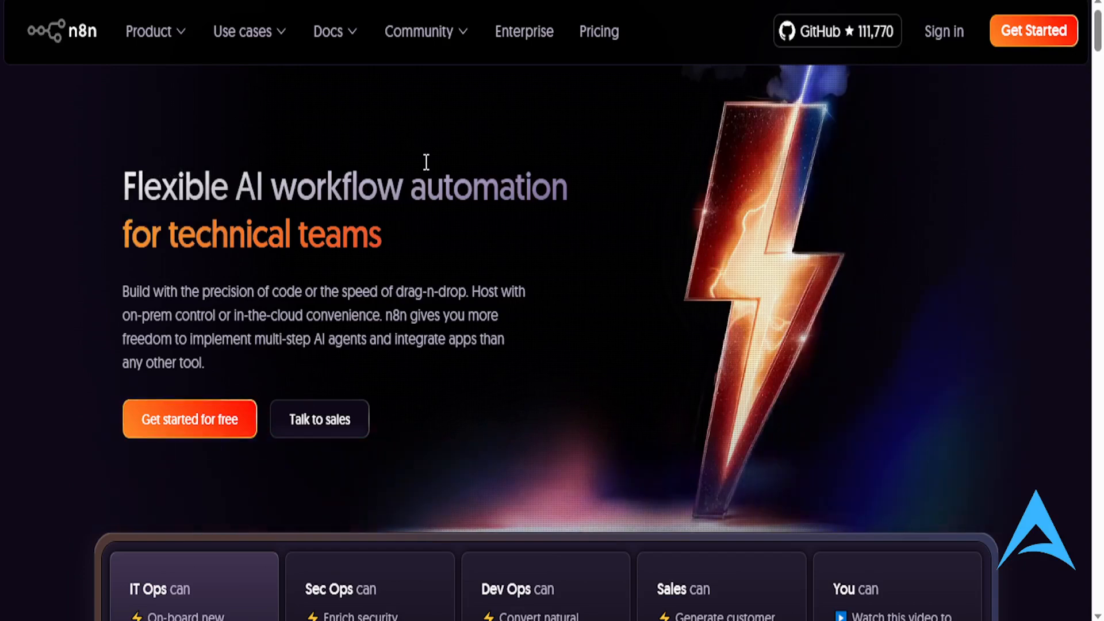
mouse_move(416, 160)
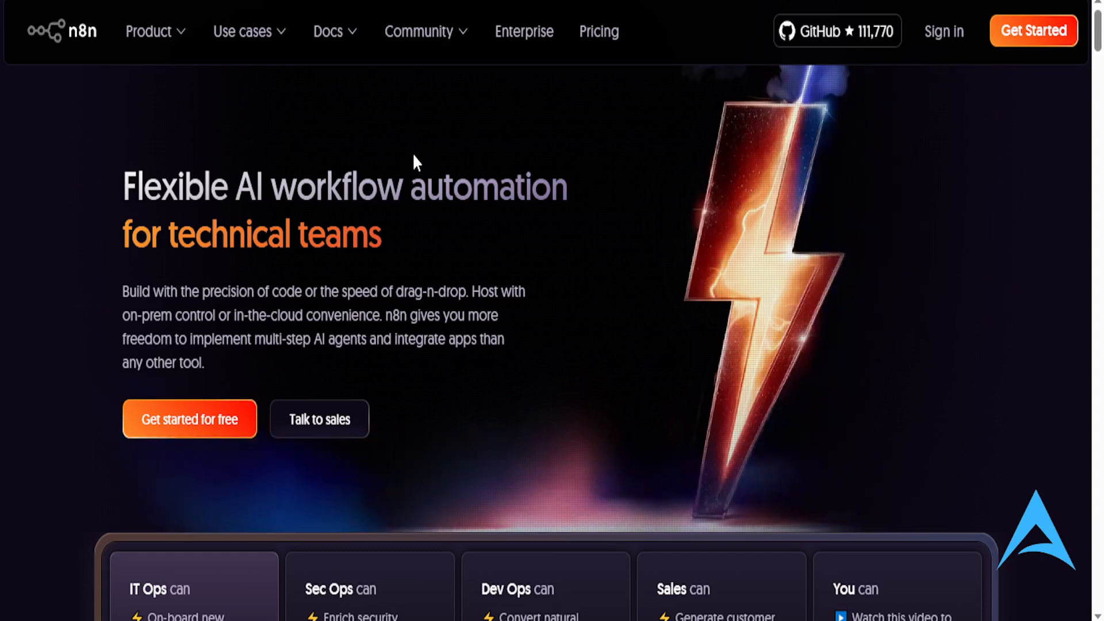
mouse_move(84, 50)
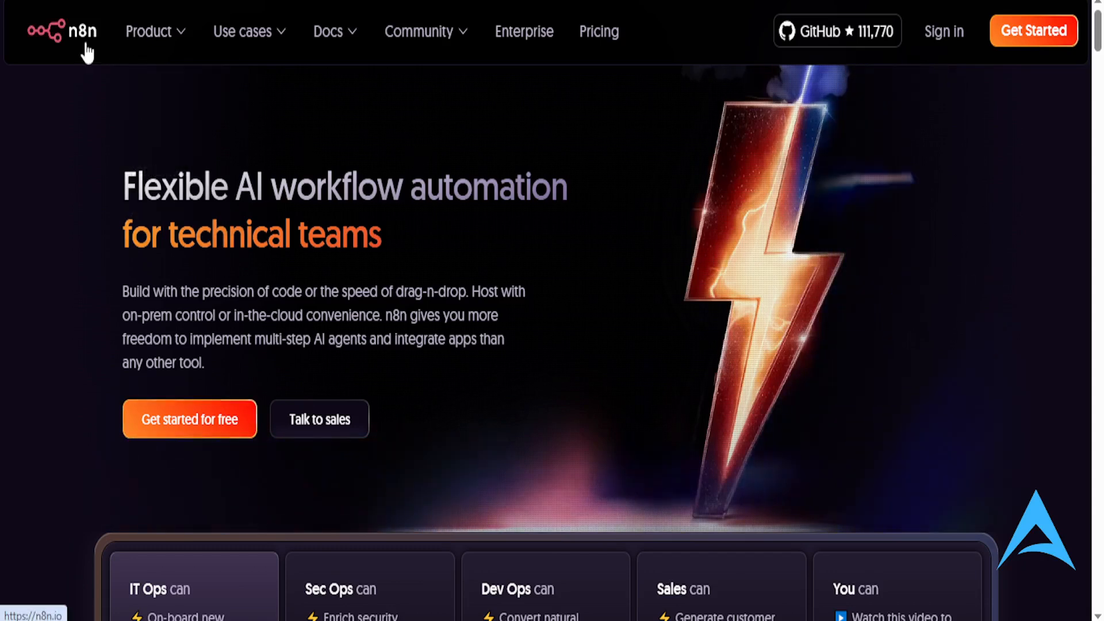
Step: Scroll the n8n homepage down to the employee-onboarding AI Agent workflow demo
scroll("down", 3)
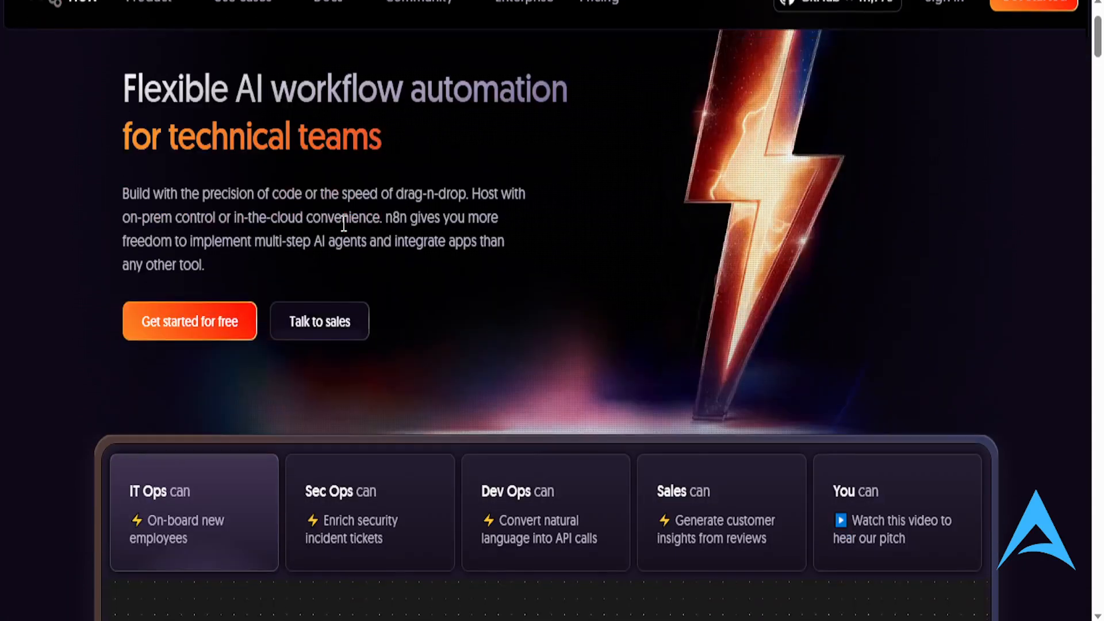
scroll("down", 3)
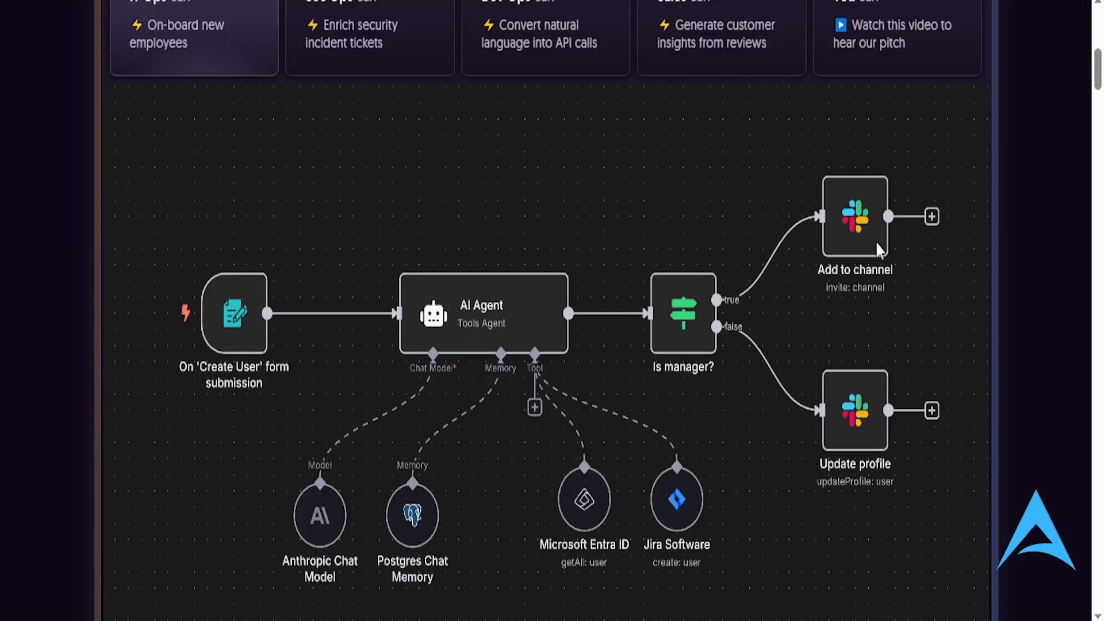
mouse_move(878, 356)
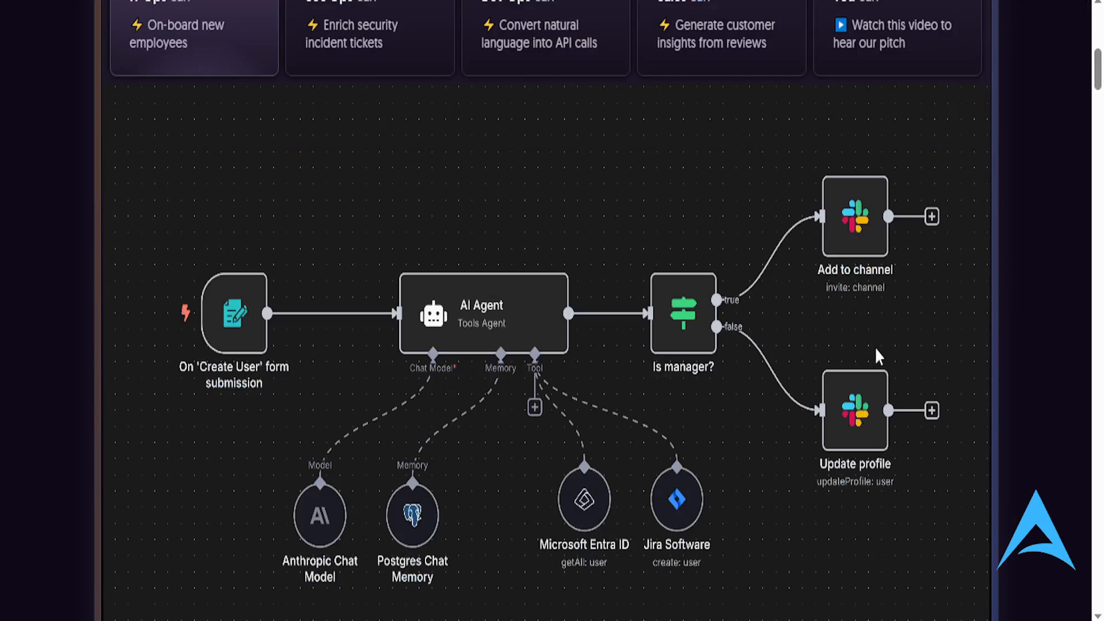
mouse_move(580, 227)
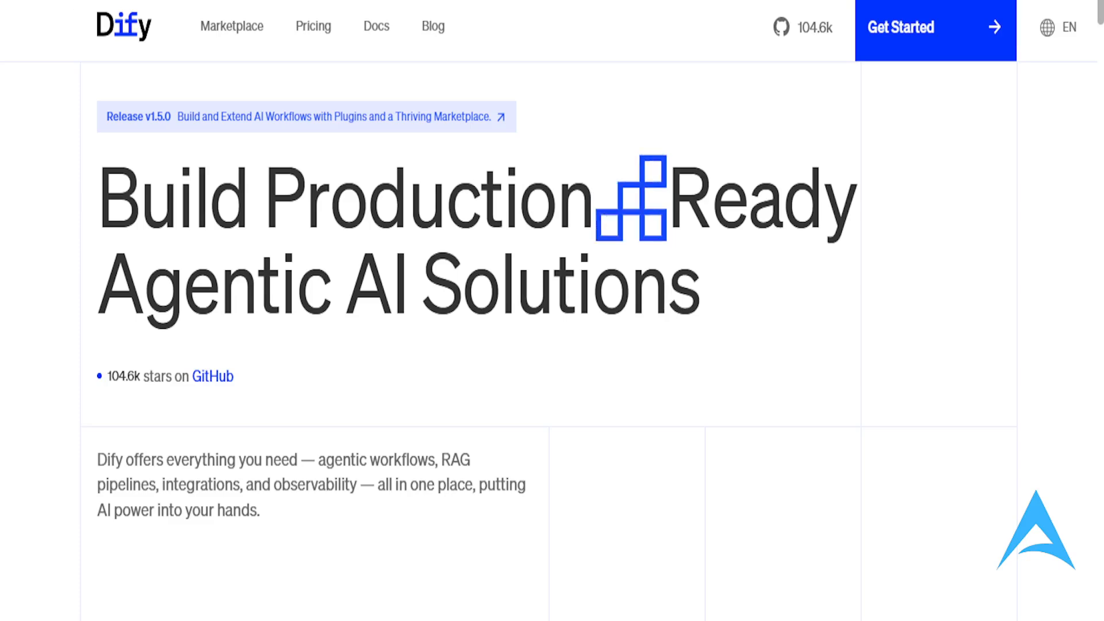
Step: Scroll the Dify homepage to the Patient Intake Chatbot demo and bring up its context menu
scroll("down", 3)
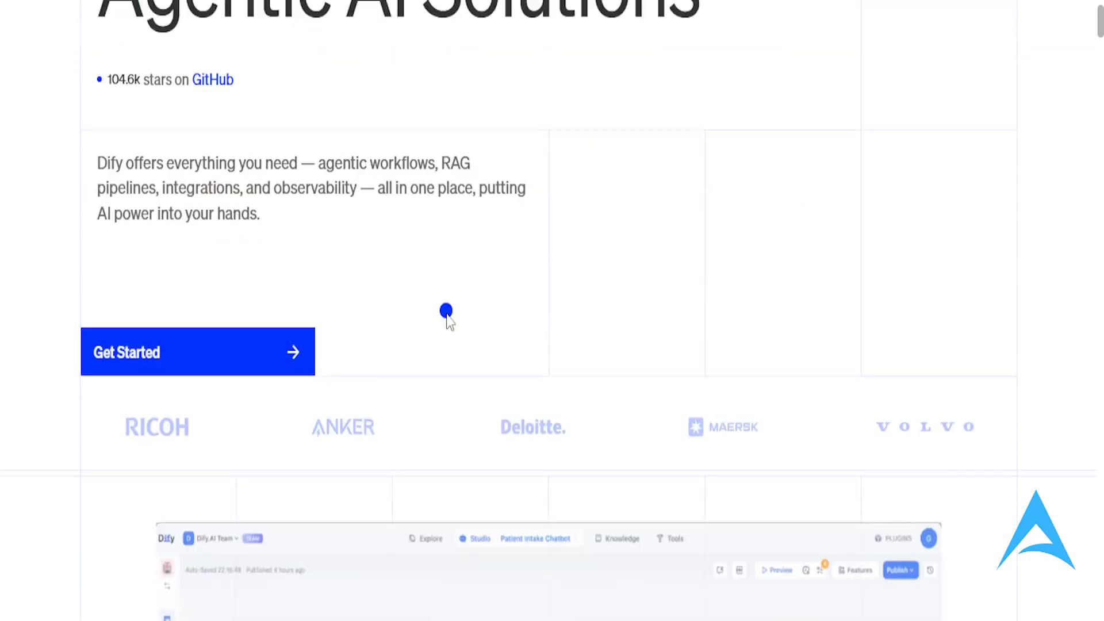
scroll("down", 3)
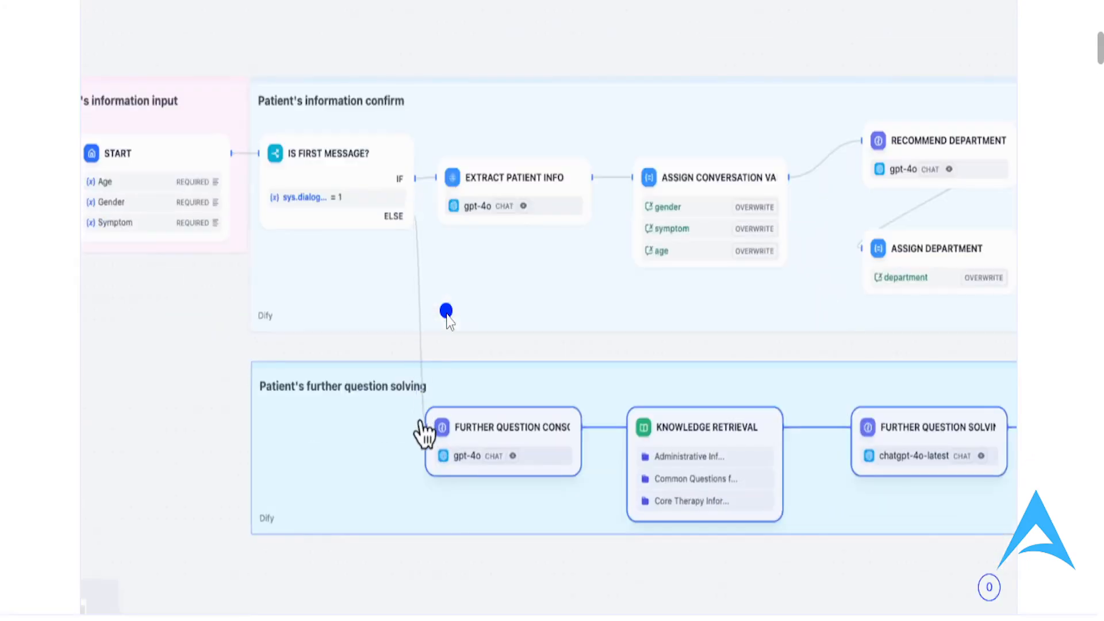
right_click(446, 312)
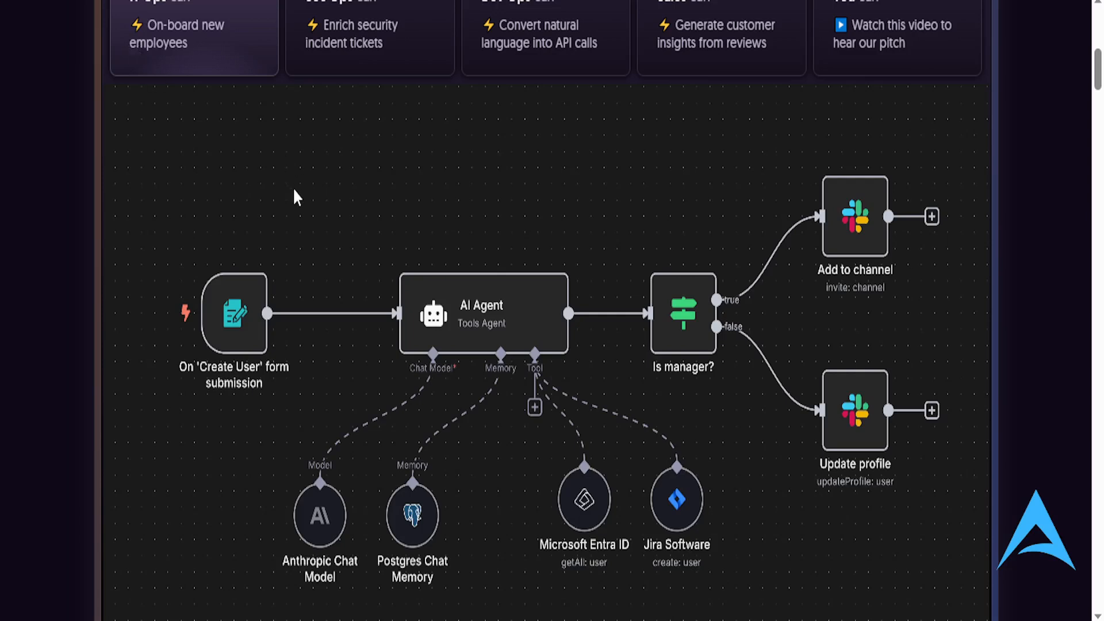
mouse_move(306, 204)
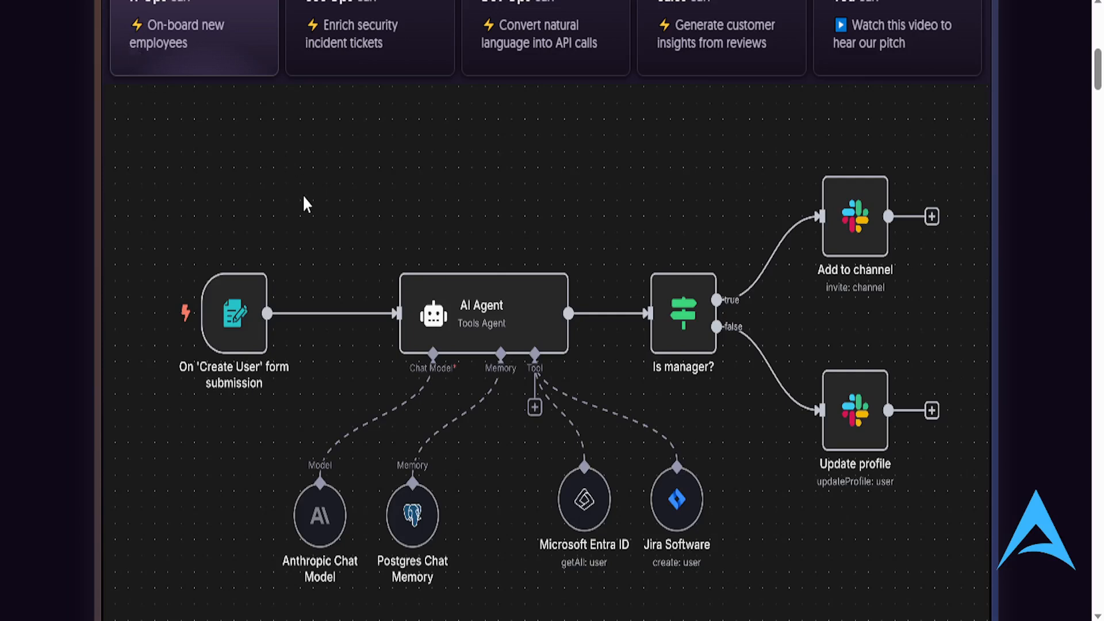
mouse_move(457, 226)
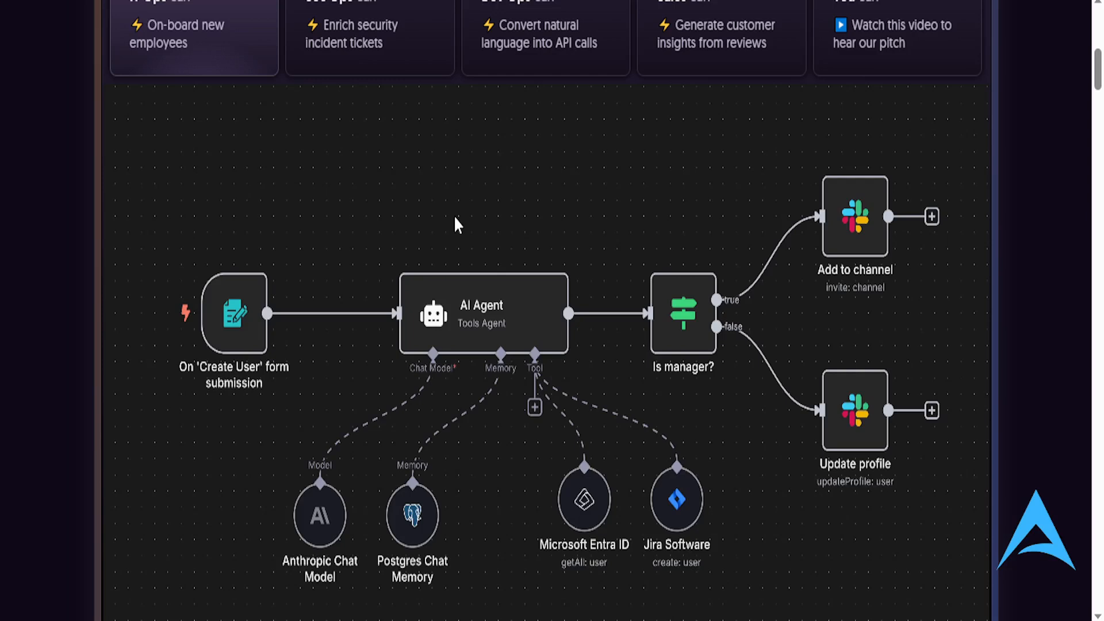
mouse_move(465, 318)
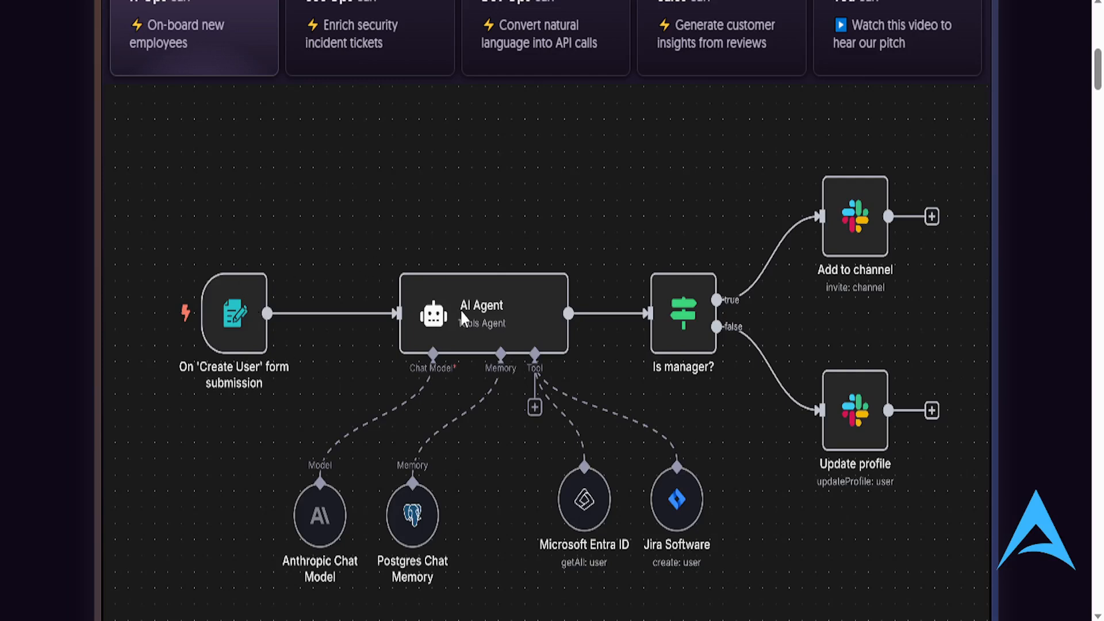
mouse_move(623, 283)
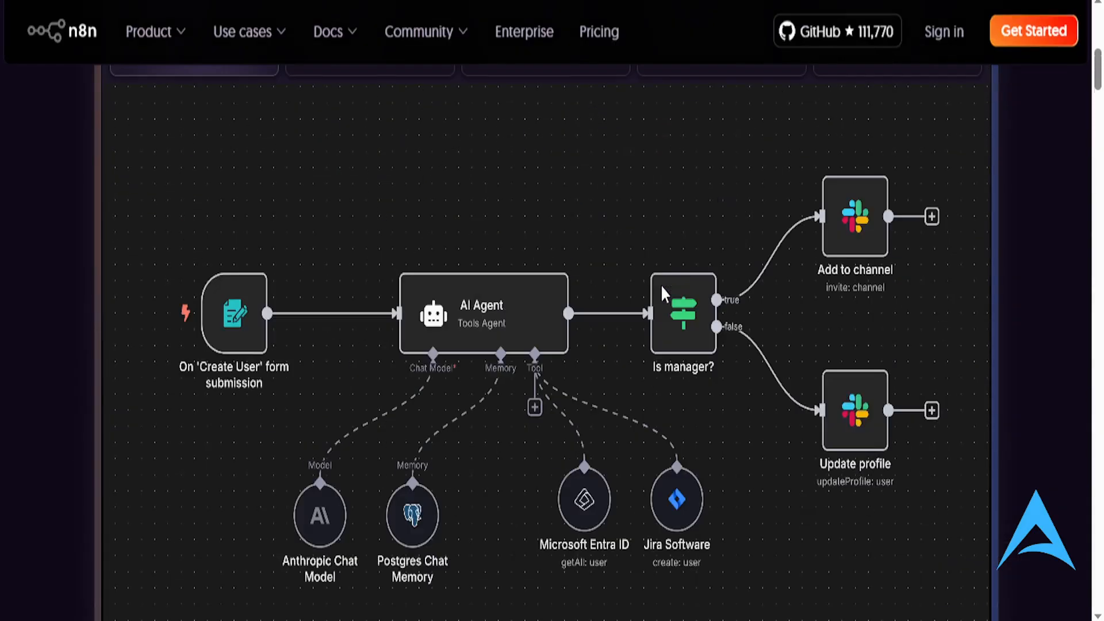
Step: Scroll past the customer logos to n8n's 500+ integrations section
scroll("down", 3)
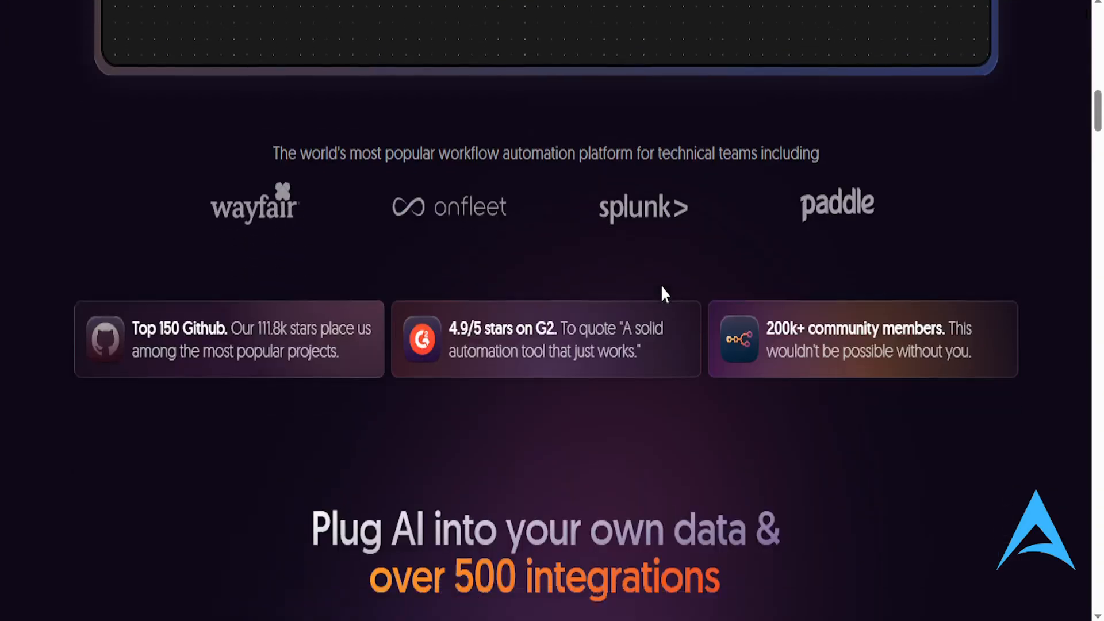
scroll("down", 3)
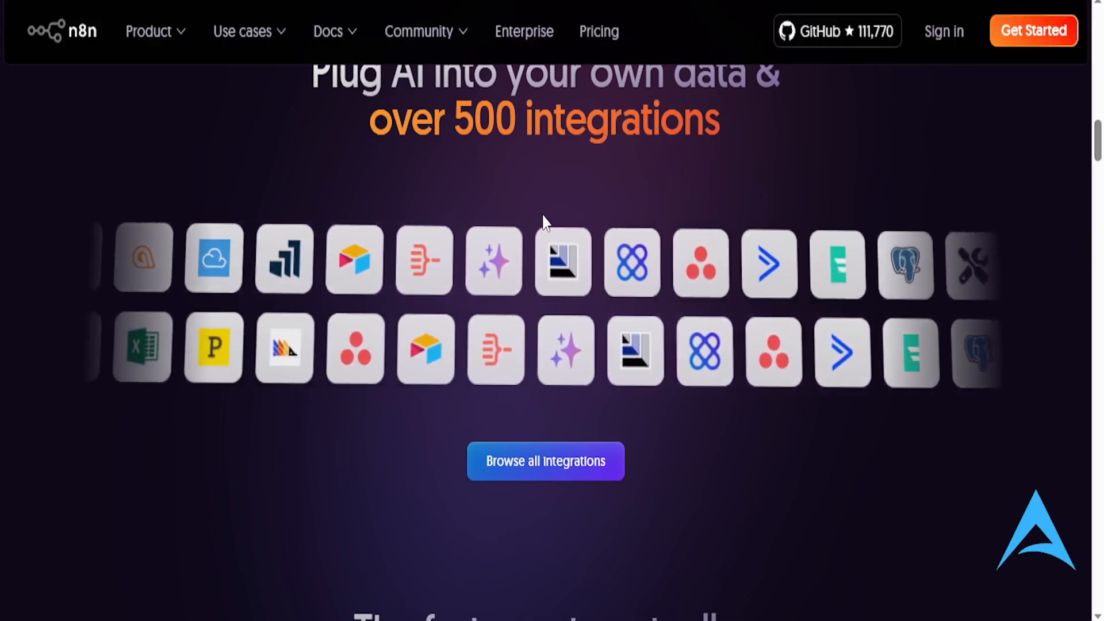
scroll("down", 3)
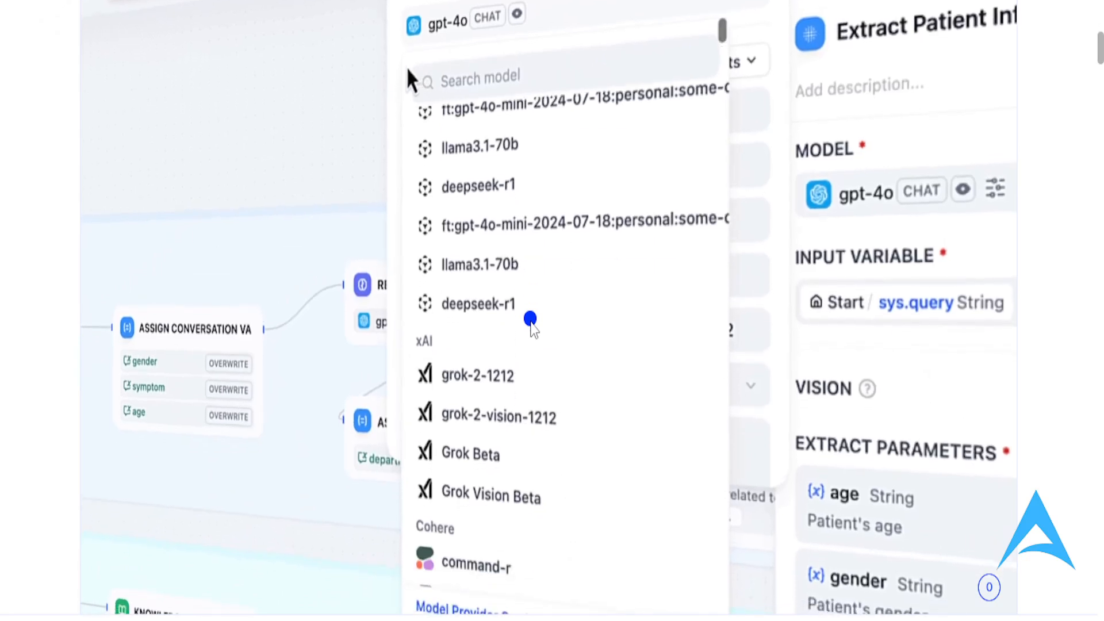
Step: Browse the Dify demo's model dropdown, the knowledge upload step, and pan the patient chatbot workflow canvas
scroll("down", 3)
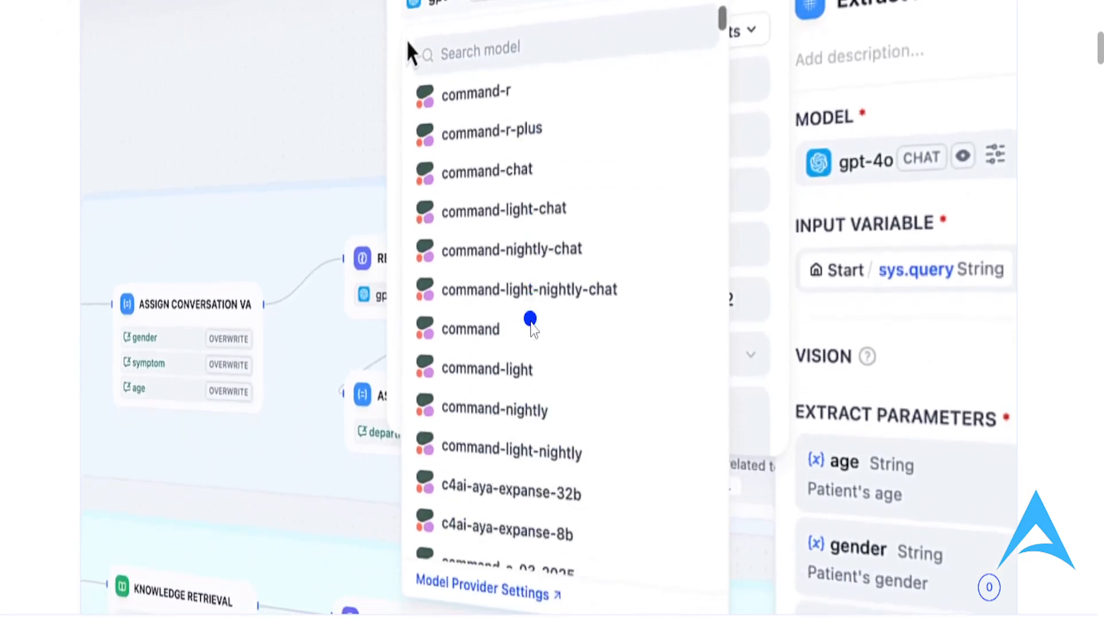
scroll("down", 3)
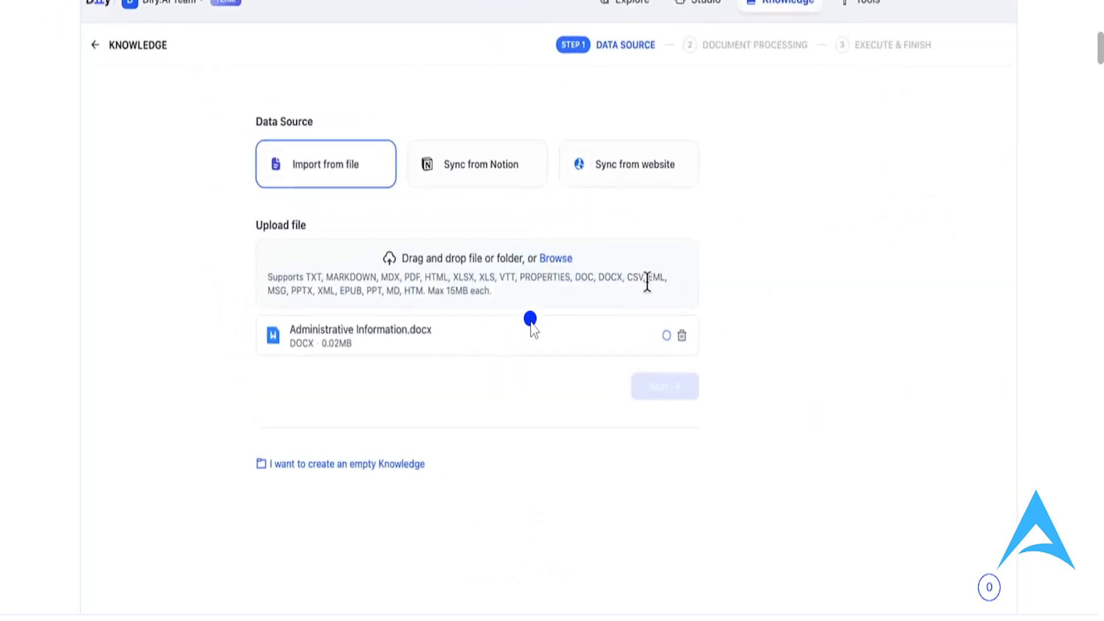
left_click(663, 387)
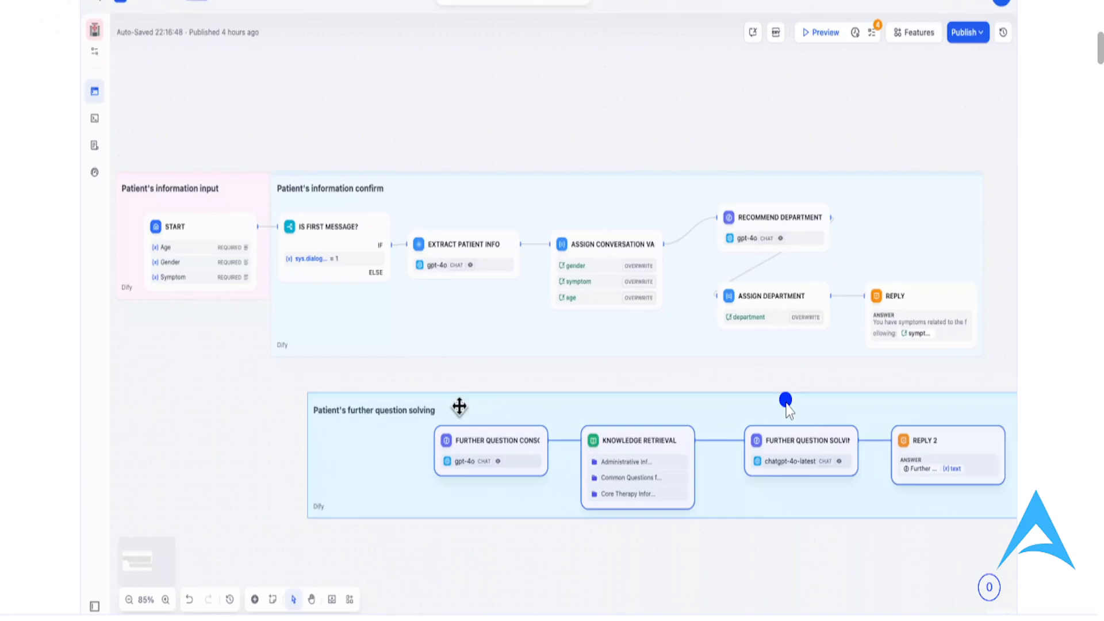
left_click_drag(459, 406, 706, 331)
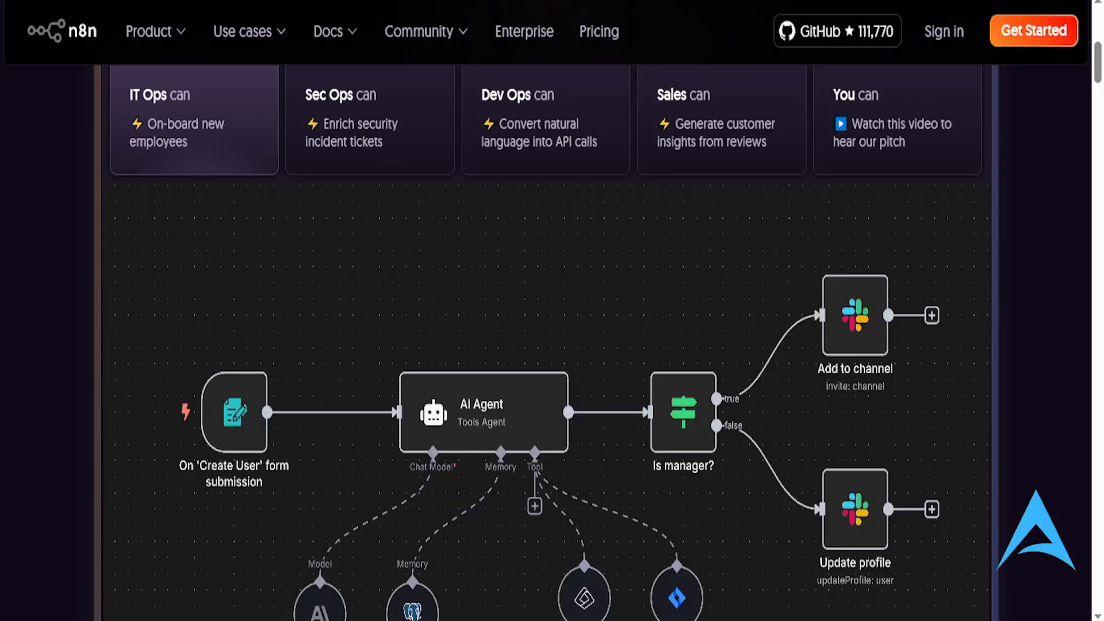
mouse_move(849, 289)
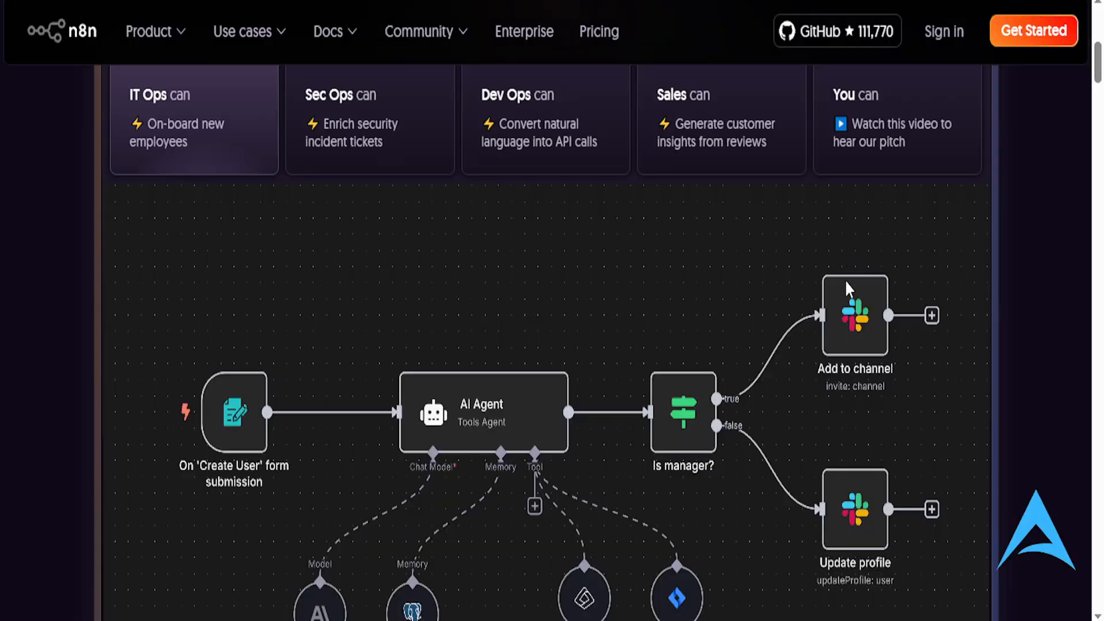
mouse_move(564, 385)
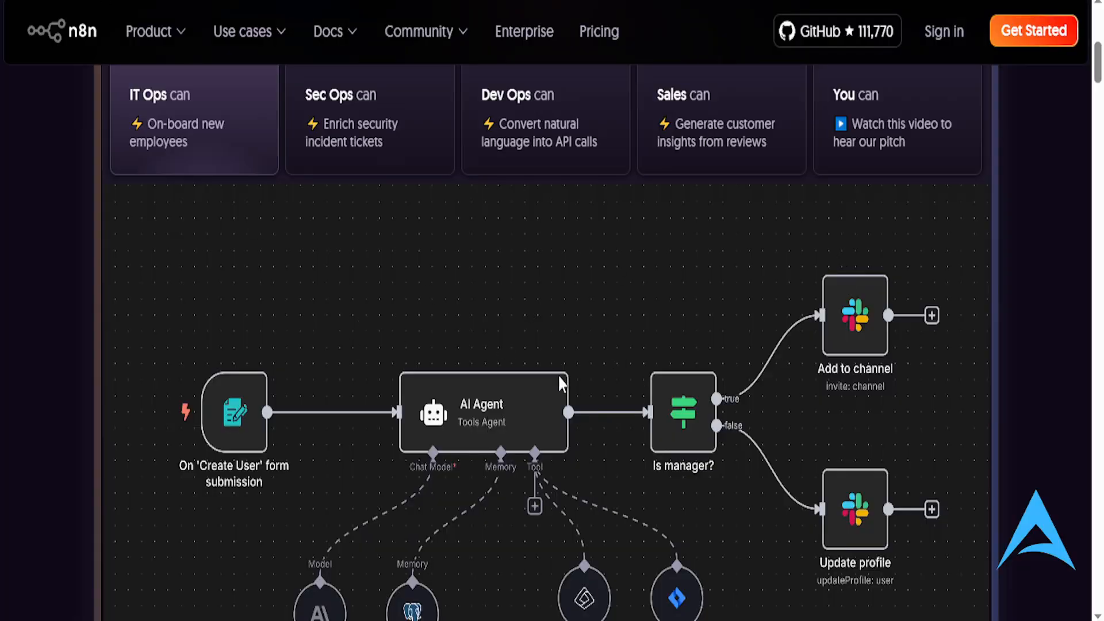
mouse_move(309, 288)
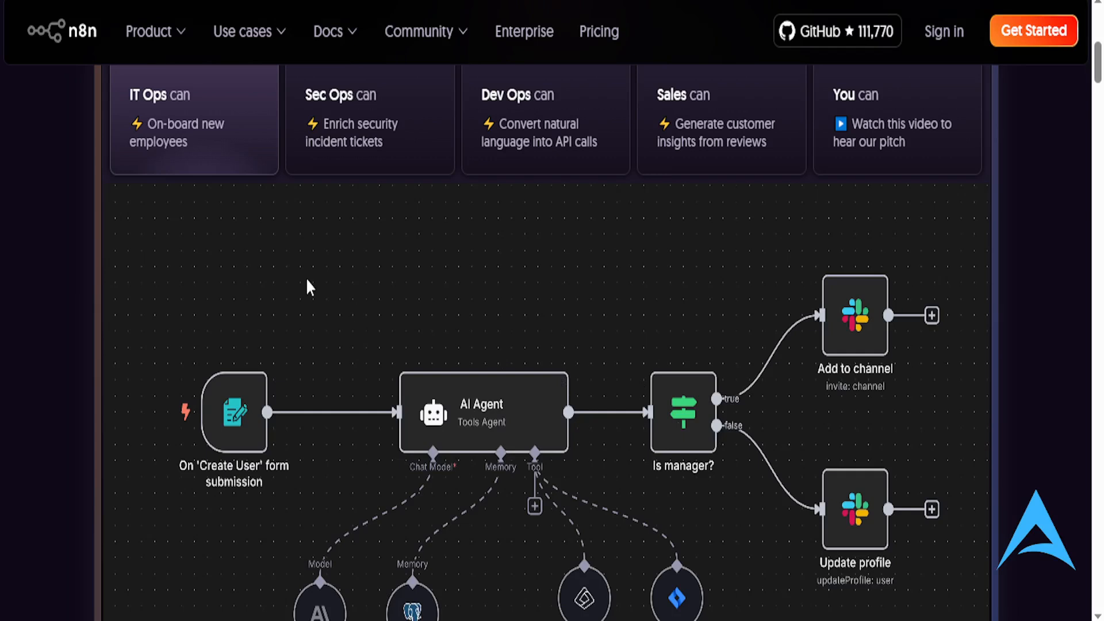
mouse_move(309, 252)
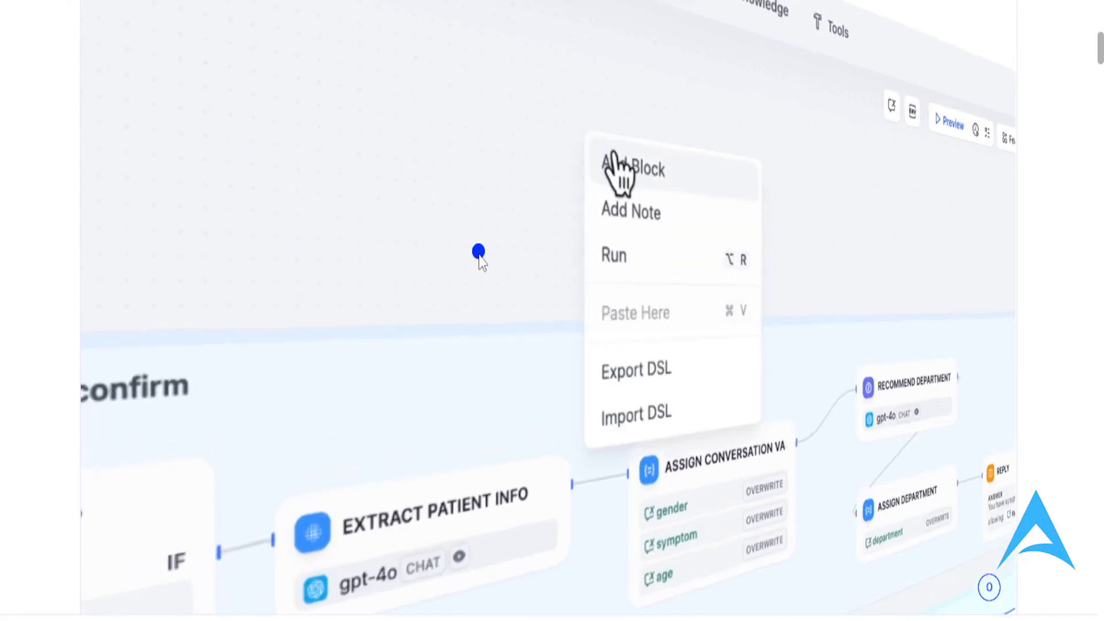
Step: Choose Add Block in the Dify demo to show addable blocks like Knowledge Retrieval and Answer
left_click(632, 168)
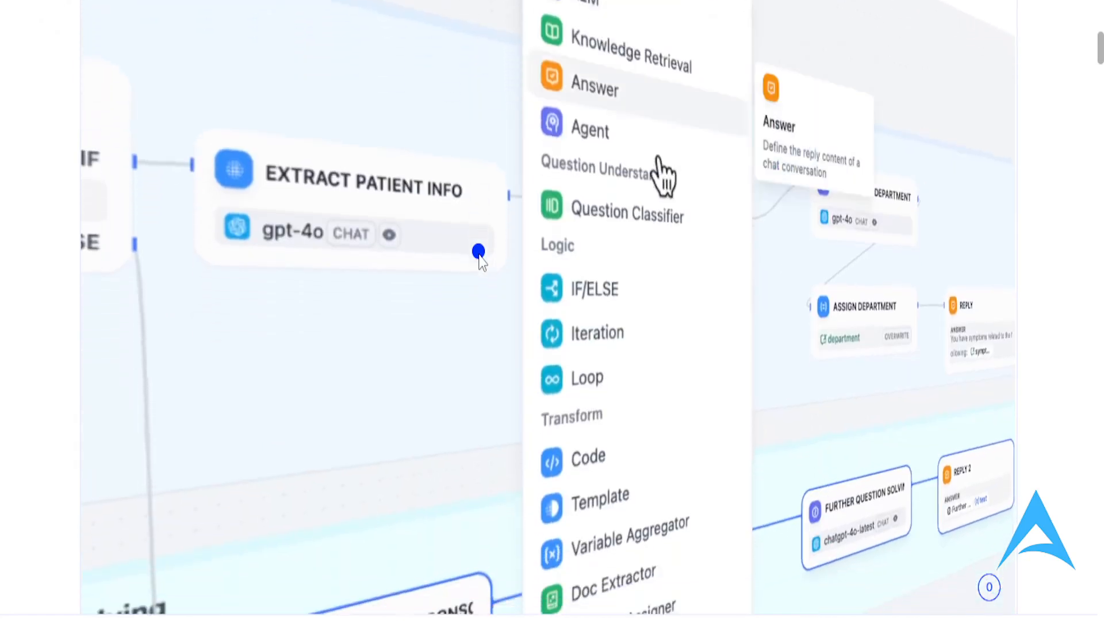